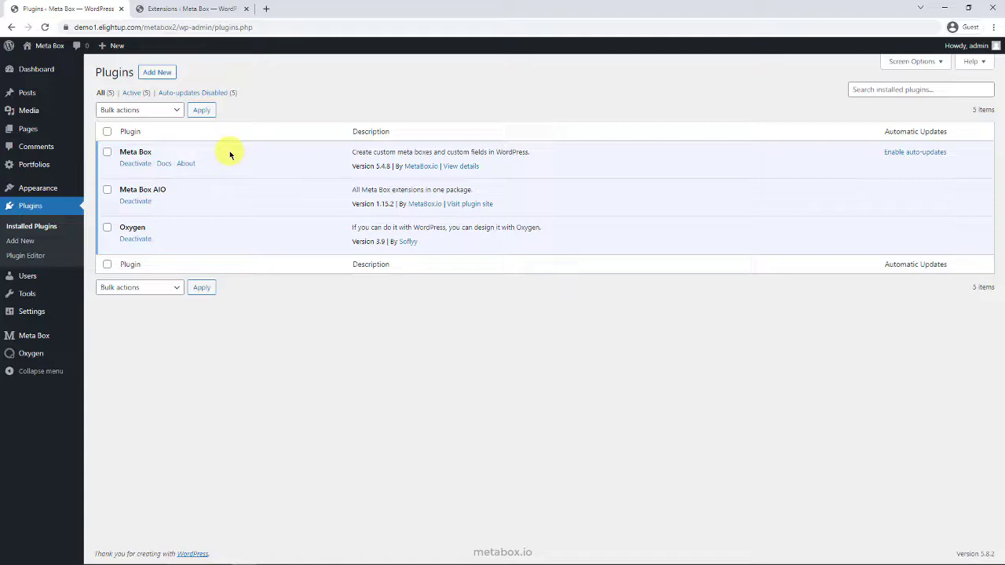
mouse_move(210, 192)
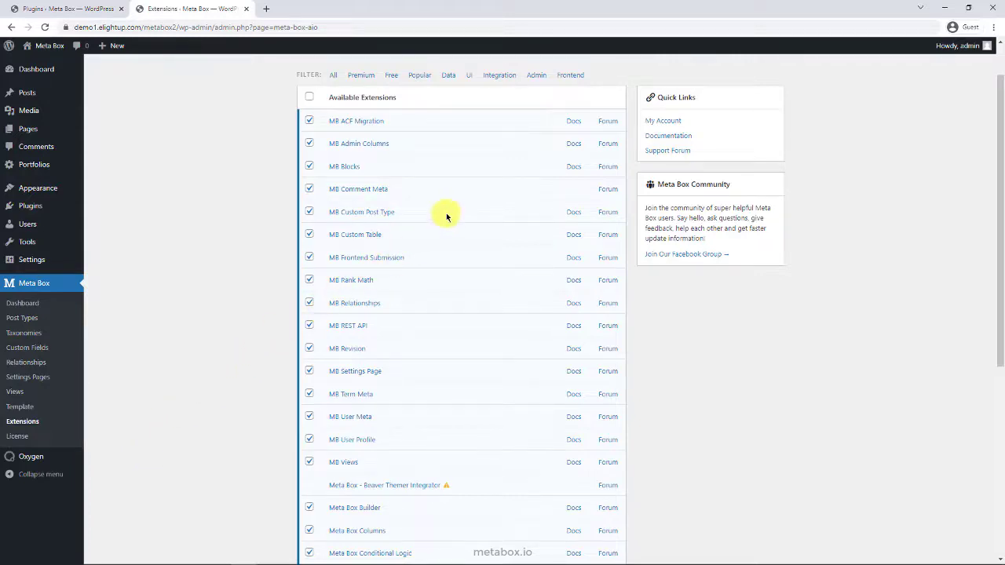
click(26, 347)
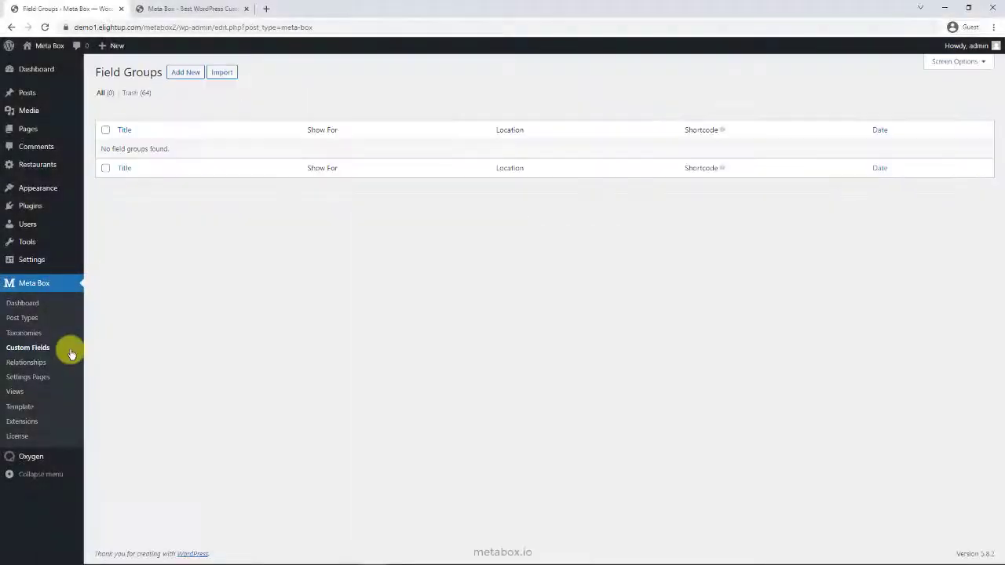
click(185, 72)
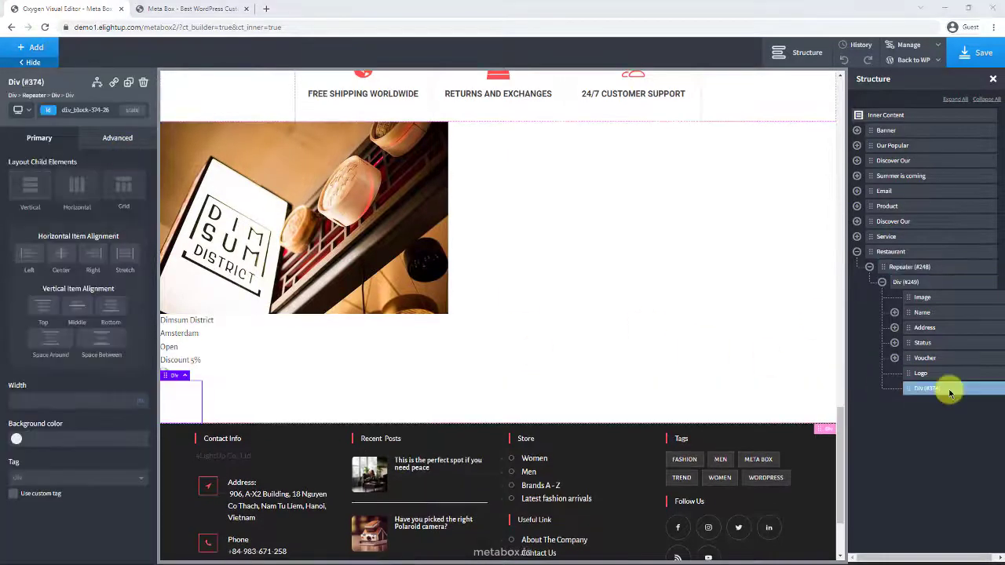
Move the new div holding the restaurant image, voucher and logo to the top of the repeater item
click(911, 267)
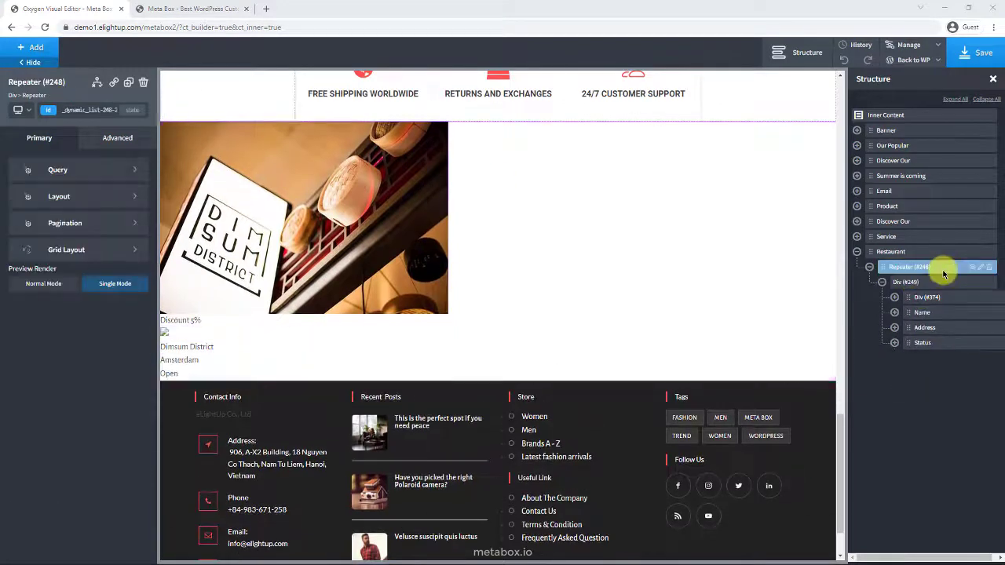